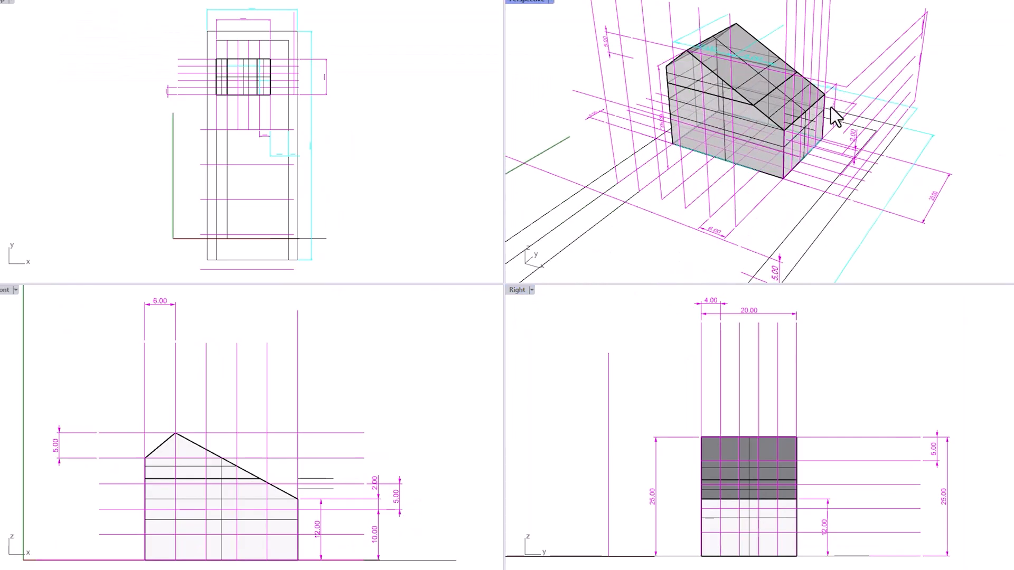
Zoom and orbit the perspective to frame the ADU massing beside the existing house.
{"action": "left_click_drag", "start_coordinate": [834, 116], "coordinate": [821, 149]}
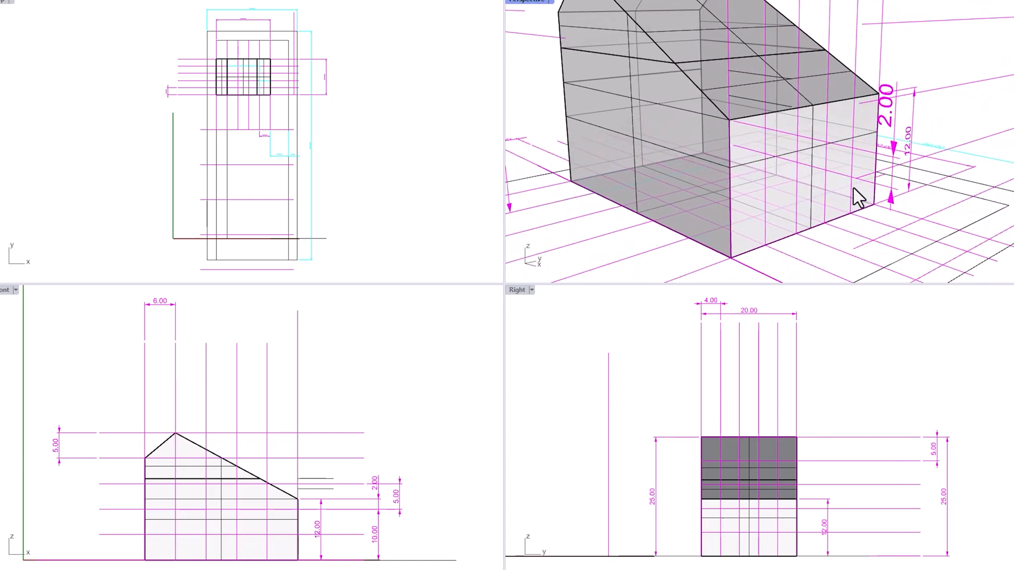
{"action": "left_click_drag", "start_coordinate": [860, 197], "coordinate": [841, 171]}
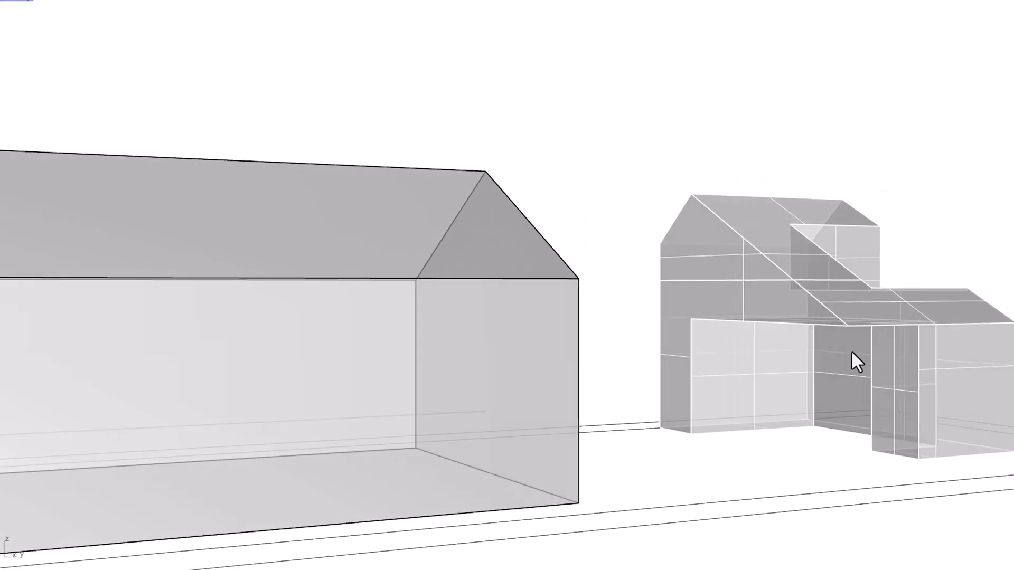
{"action": "left_click_drag", "start_coordinate": [853, 361], "coordinate": [682, 375]}
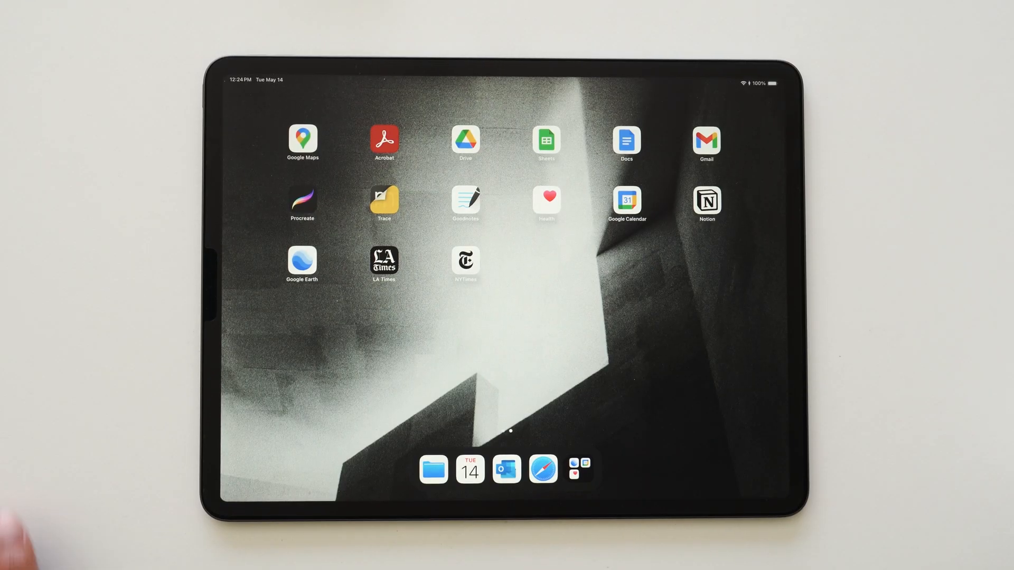
Import the Rhino perspective screenshot into Trace, confirm placement, and confirm the perspective grid.
{"action": "left_click", "coordinate": [383, 202]}
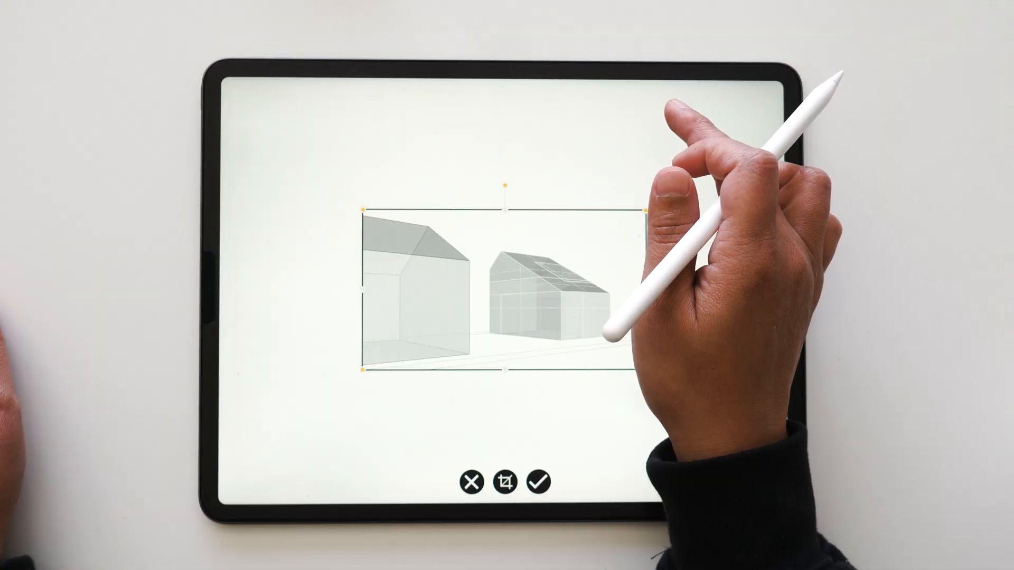
{"action": "left_click", "coordinate": [536, 483]}
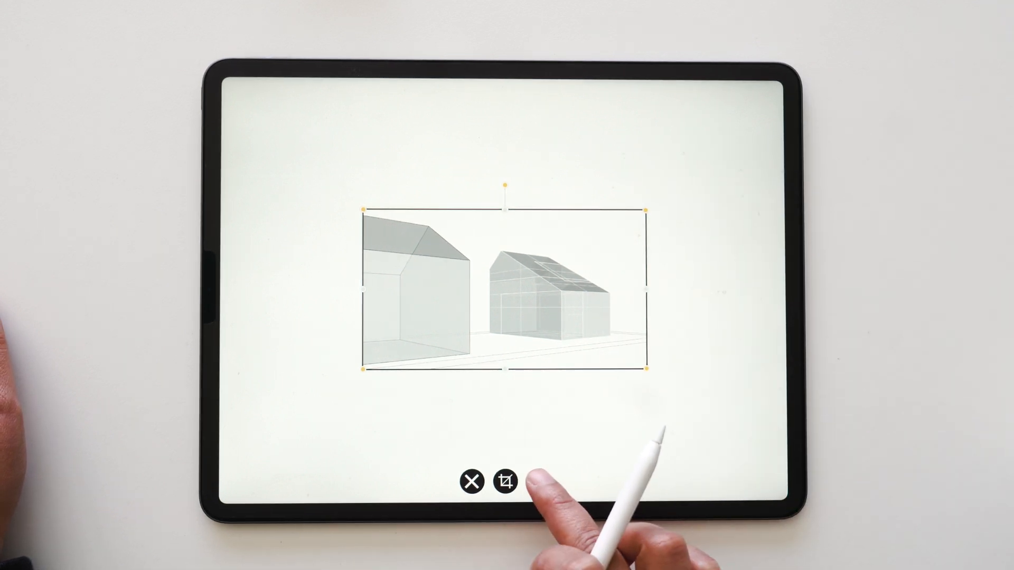
{"action": "left_click", "coordinate": [505, 481]}
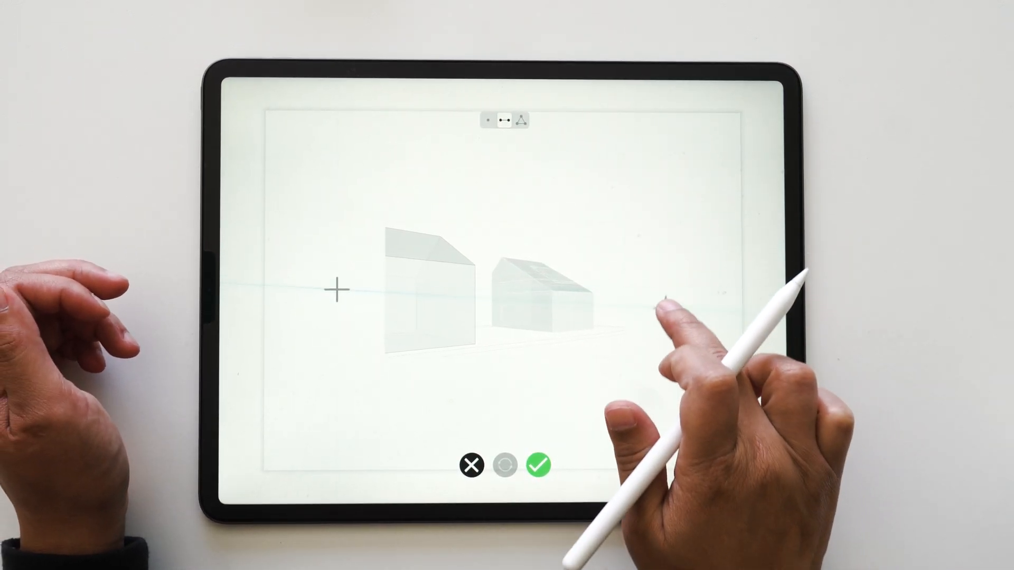
{"action": "left_click", "coordinate": [538, 465]}
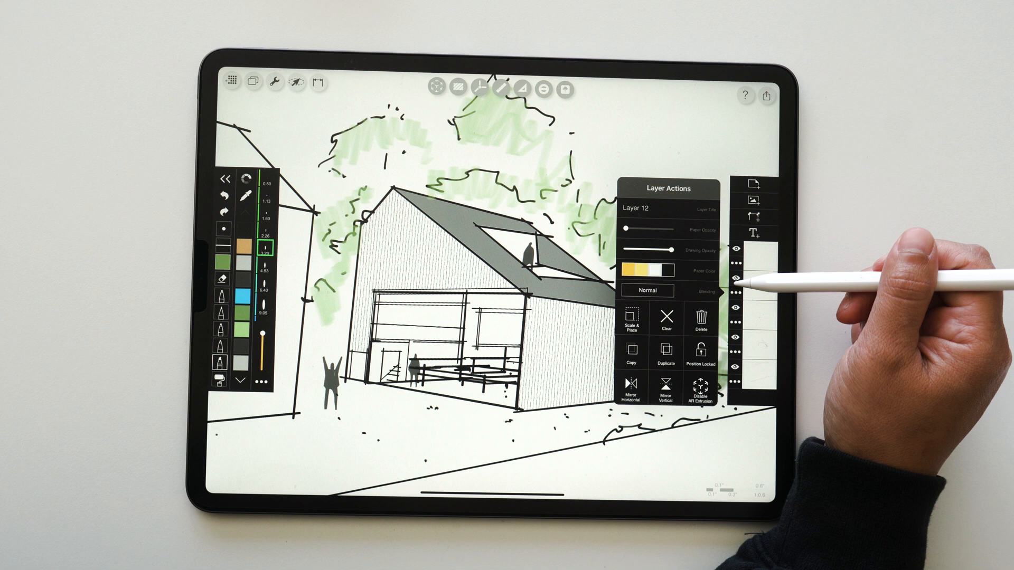
Set the sketch layer's blending to Multiply, then open the tan colour layer's blending options.
{"action": "left_click", "coordinate": [648, 290]}
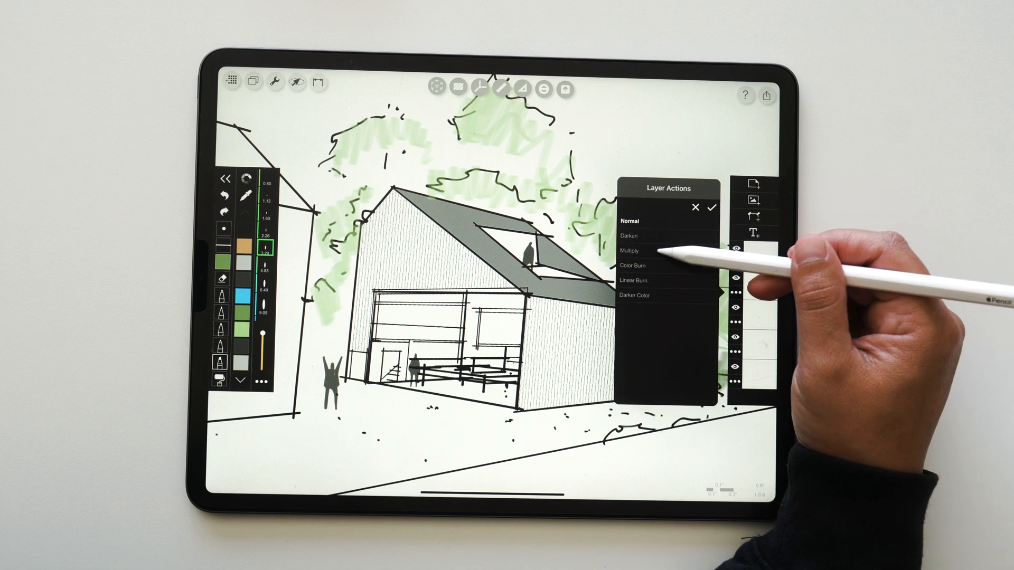
{"action": "left_click", "coordinate": [629, 251]}
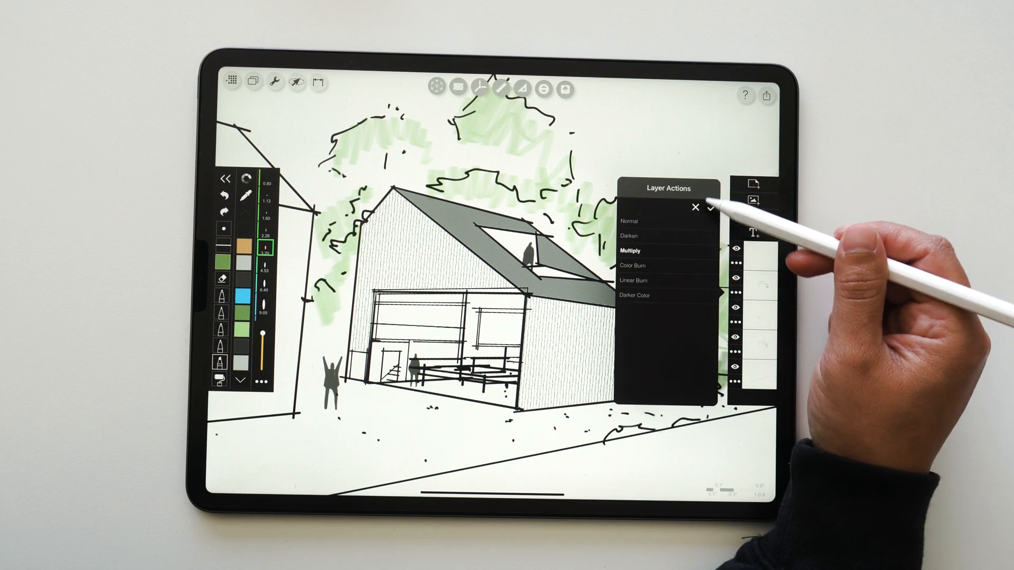
{"action": "left_click", "coordinate": [710, 208]}
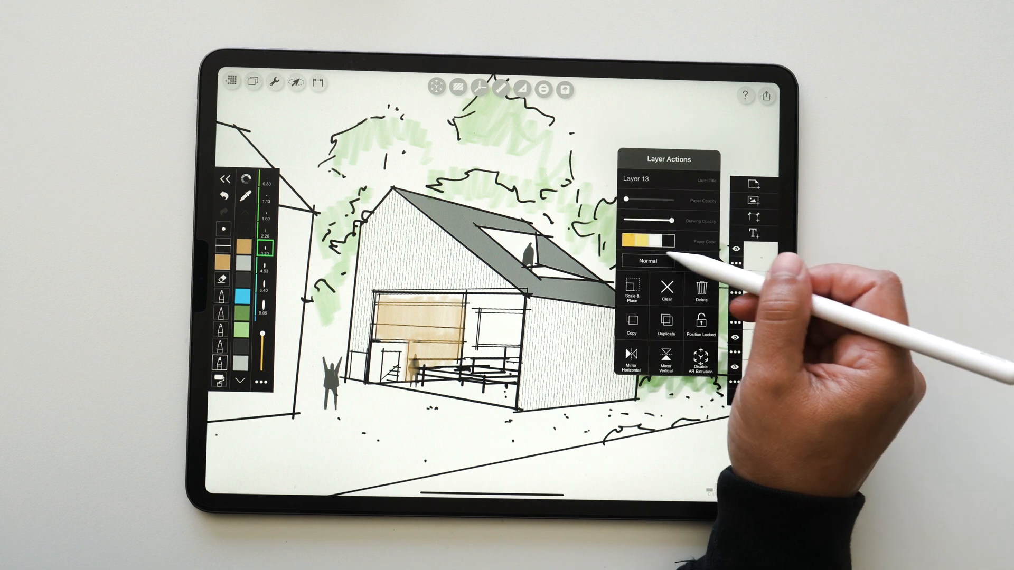
{"action": "left_click", "coordinate": [646, 261]}
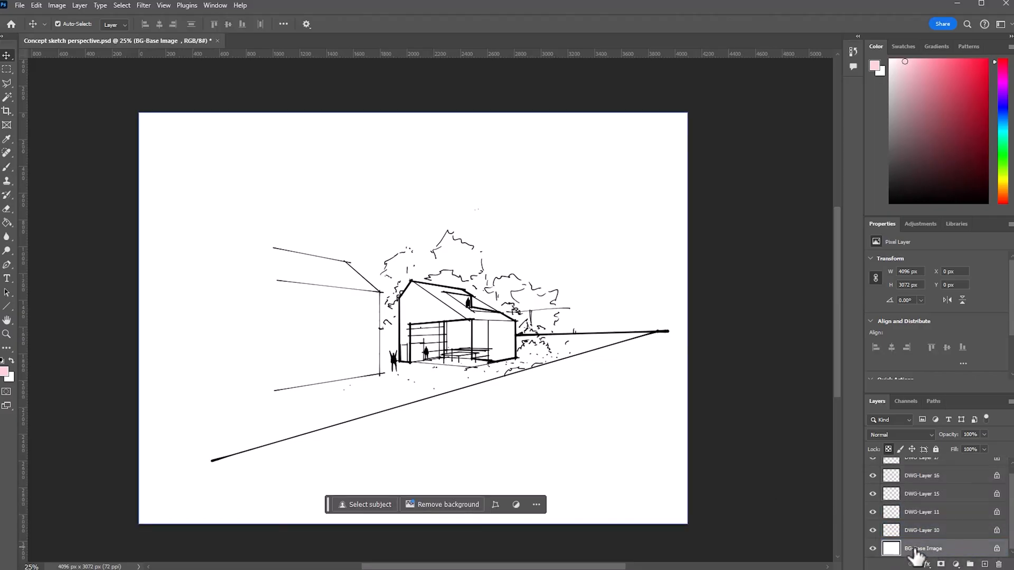
{"action": "mouse_move", "coordinate": [964, 521]}
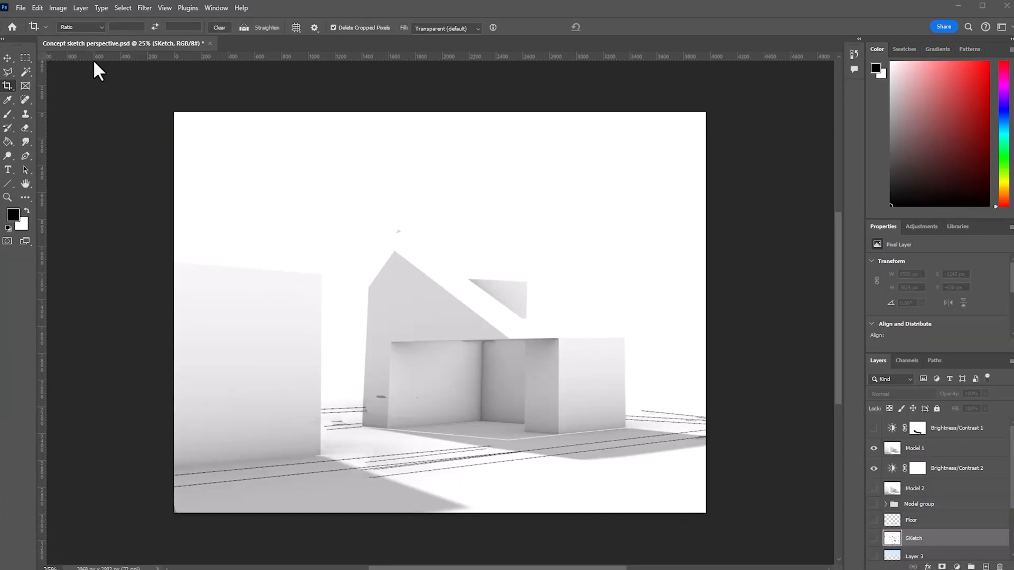
{"action": "mouse_move", "coordinate": [740, 544]}
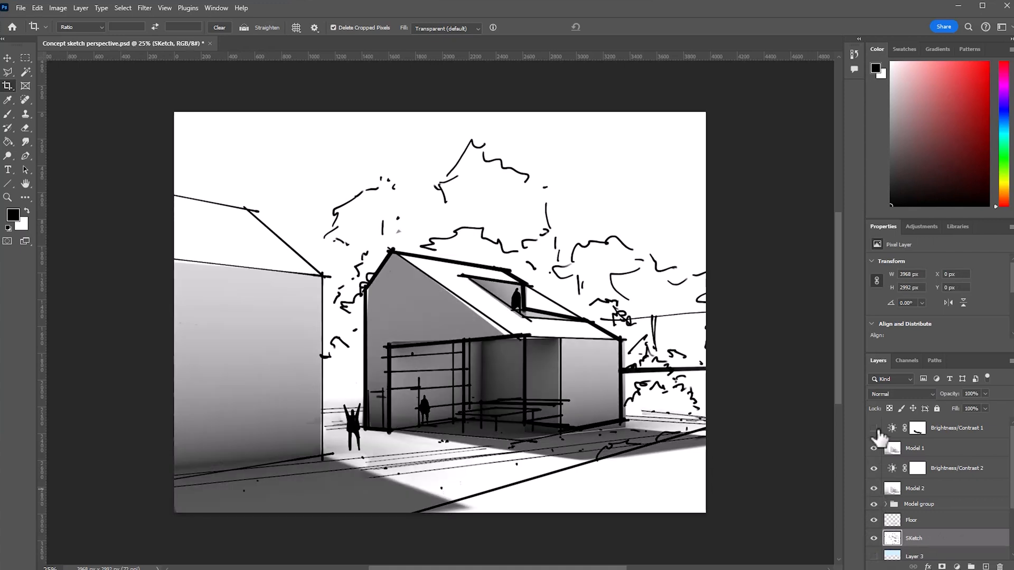
Toggle visibility of the Brightness/Contrast adjustment layer over the sketch composite.
{"action": "left_click", "coordinate": [874, 428]}
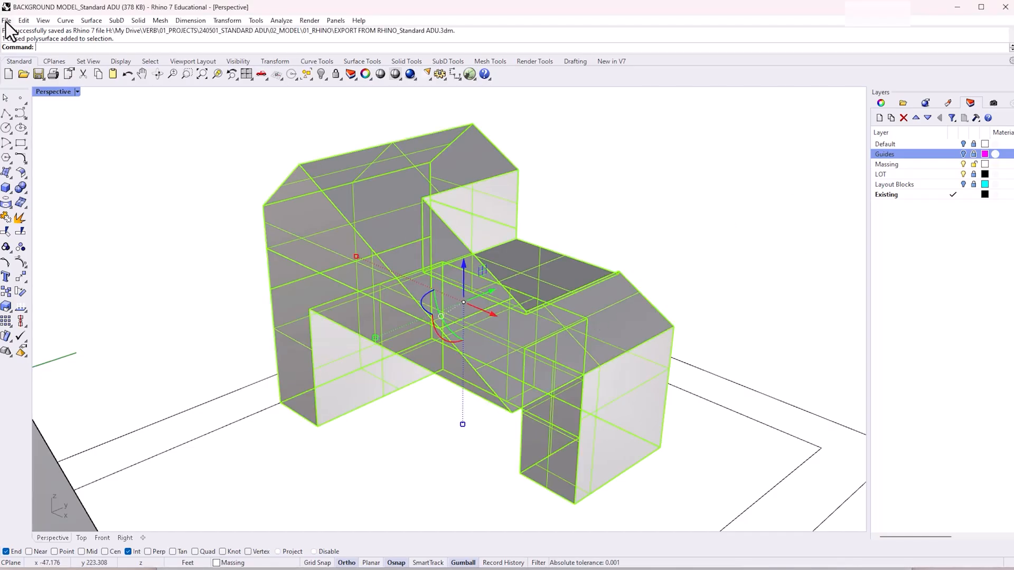
Export the selected massing as ACIS (*.sat) named 'EXPORT FROM RHINO_Standard ADU'.
{"action": "left_click", "coordinate": [6, 20]}
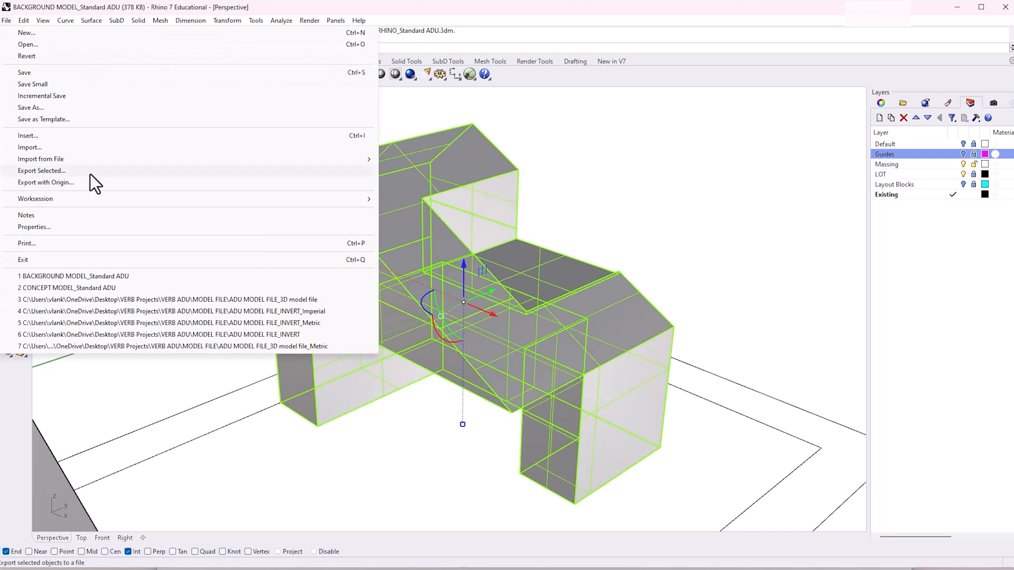
{"action": "left_click", "coordinate": [41, 170]}
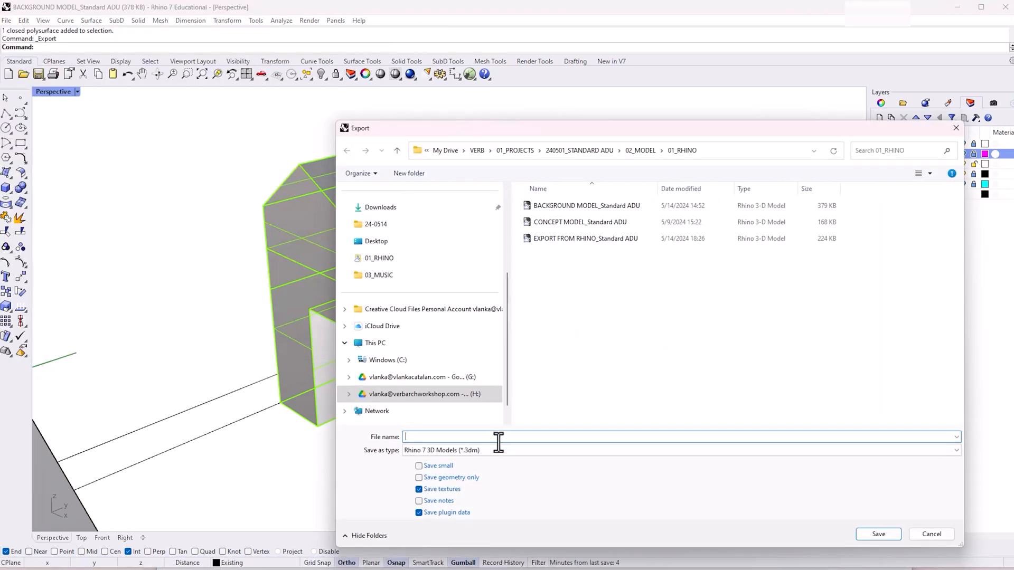
{"action": "left_click", "coordinate": [585, 238]}
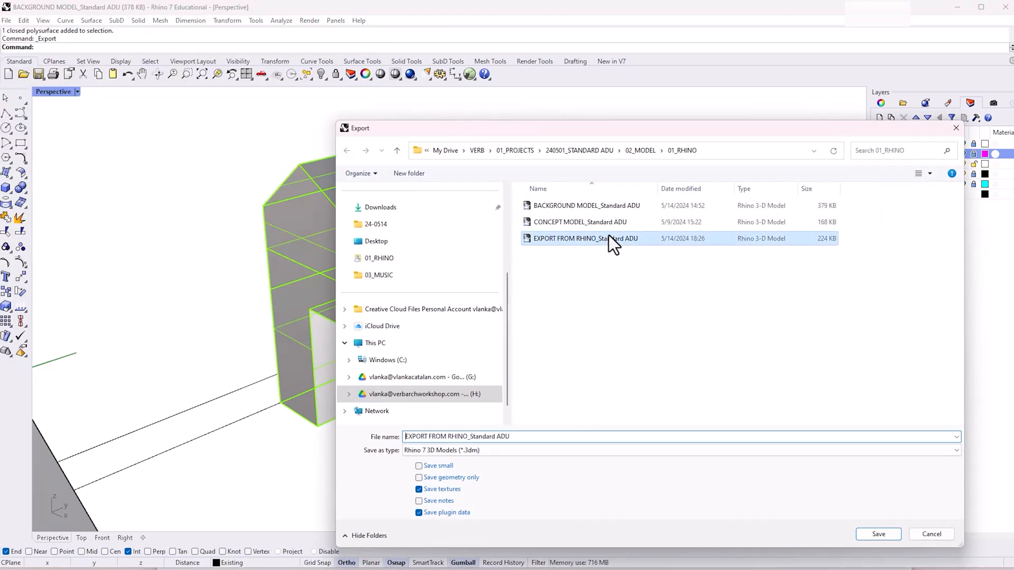
{"action": "left_click", "coordinate": [679, 450]}
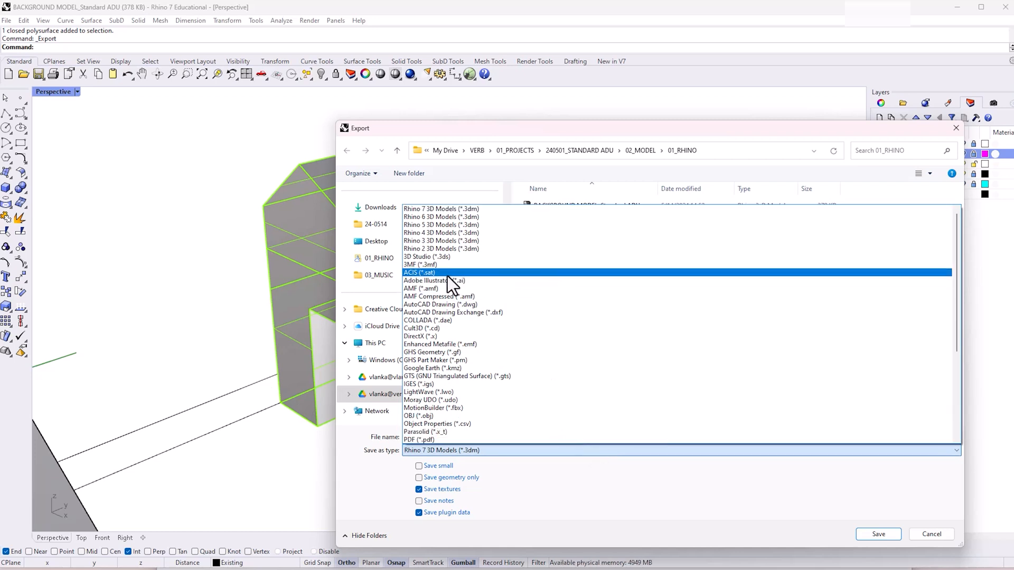
{"action": "left_click", "coordinate": [418, 272]}
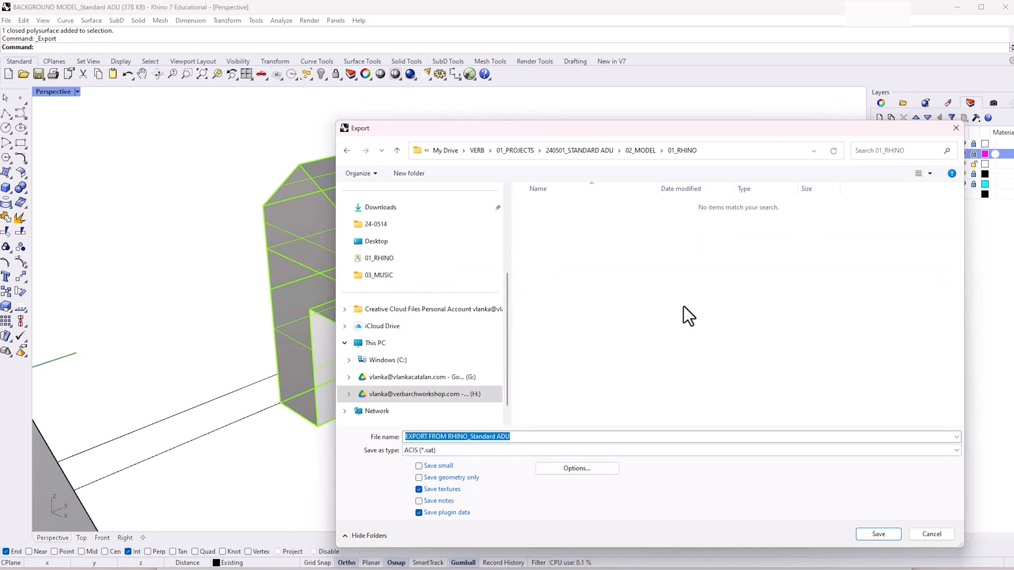
{"action": "left_click", "coordinate": [876, 534]}
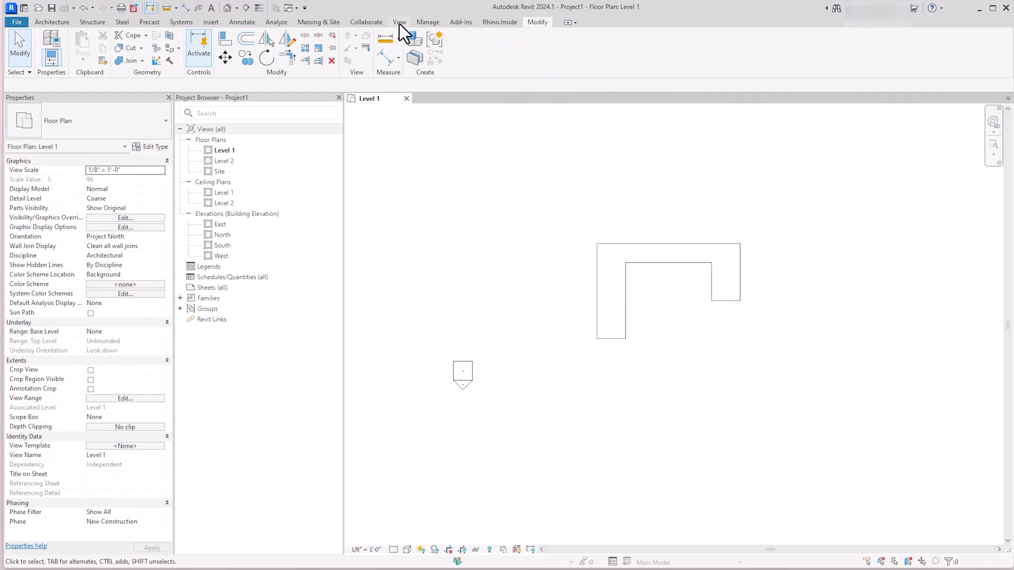
Open the default 3D view, zoom to fit, and select the imported ADU mass.
{"action": "left_click", "coordinate": [399, 21]}
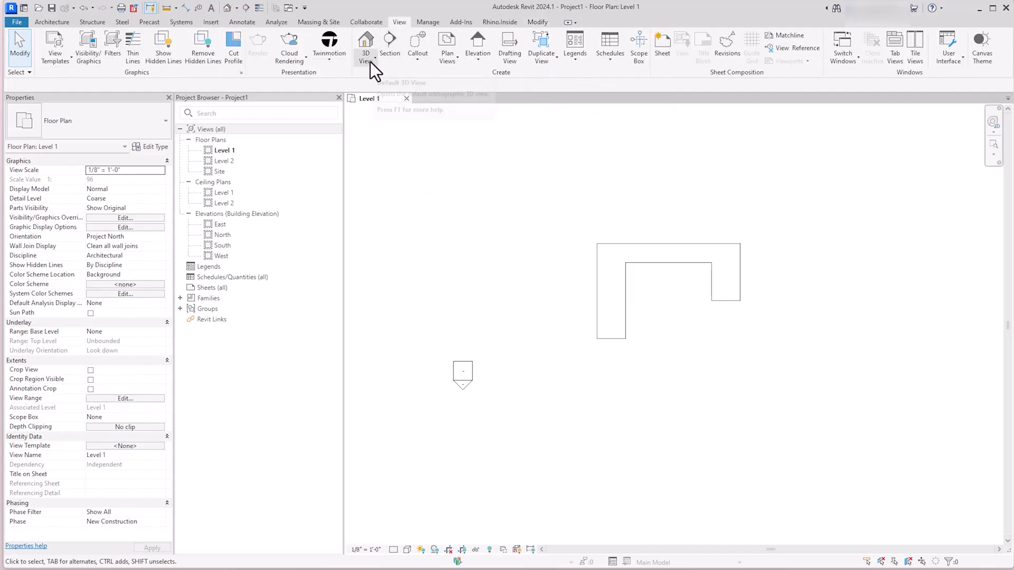
{"action": "left_click", "coordinate": [366, 42]}
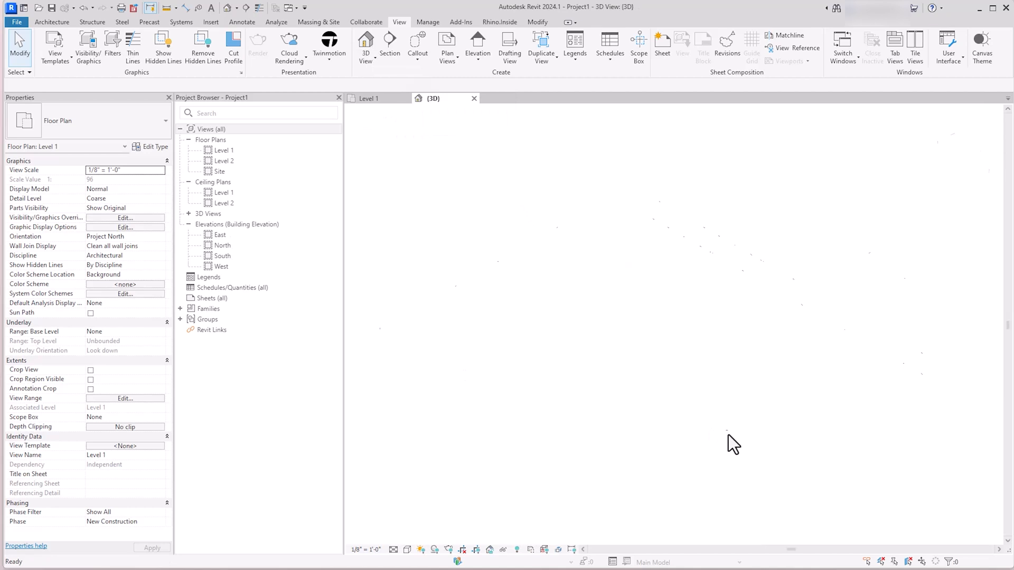
{"action": "left_click", "coordinate": [432, 98]}
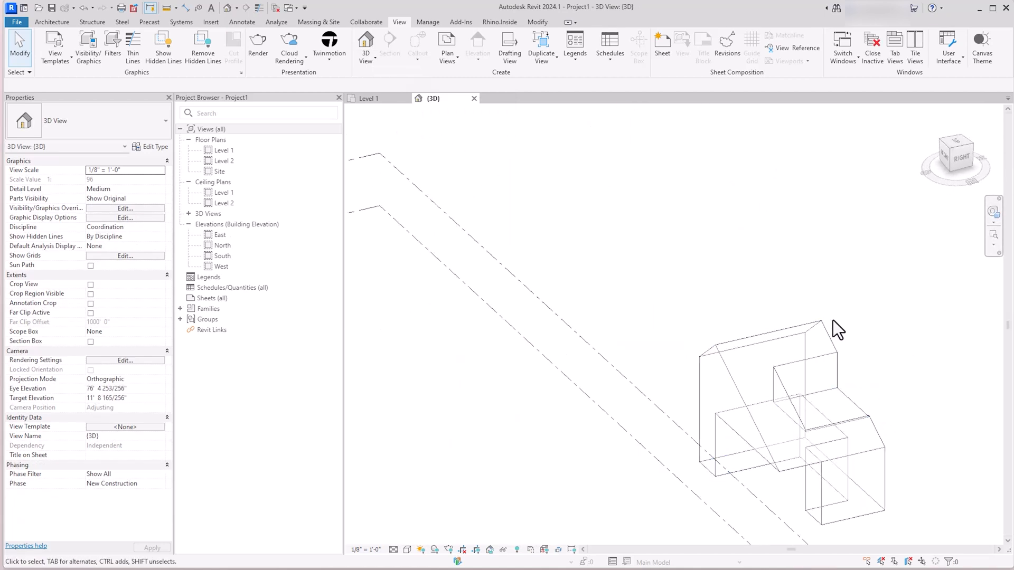
{"action": "left_click", "coordinate": [808, 372]}
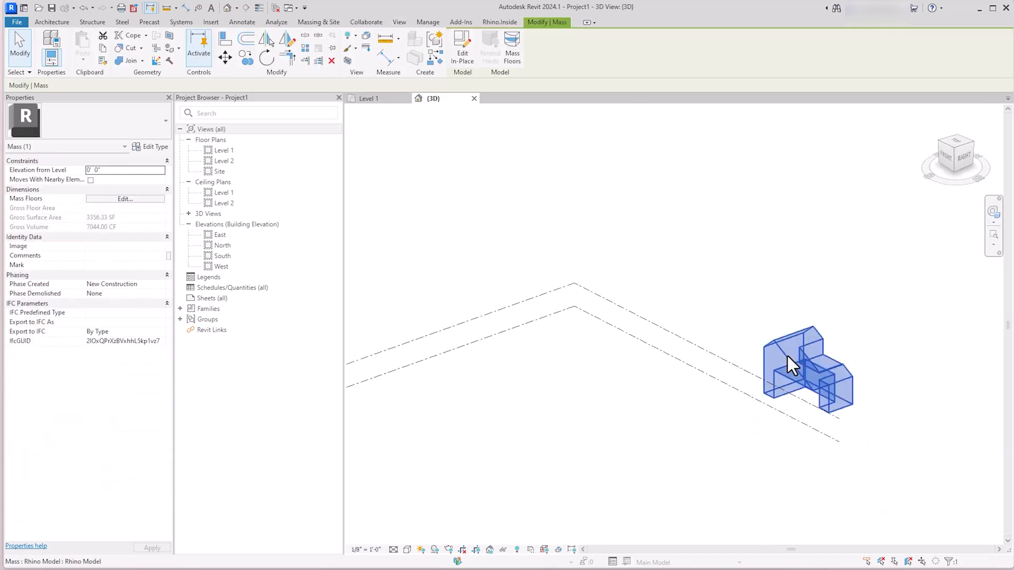